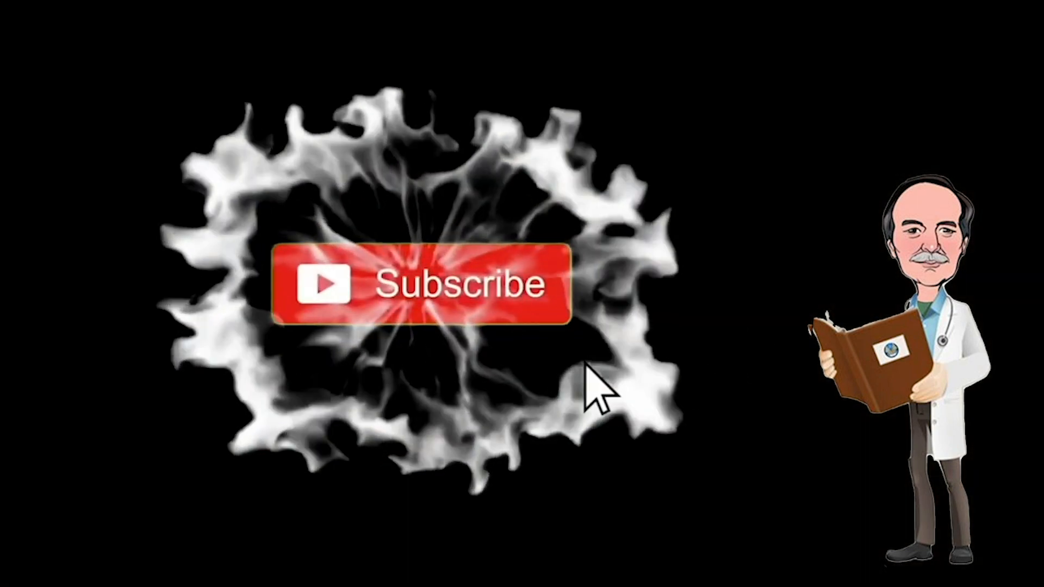
{"action": "left_click", "coordinate": [420, 286]}
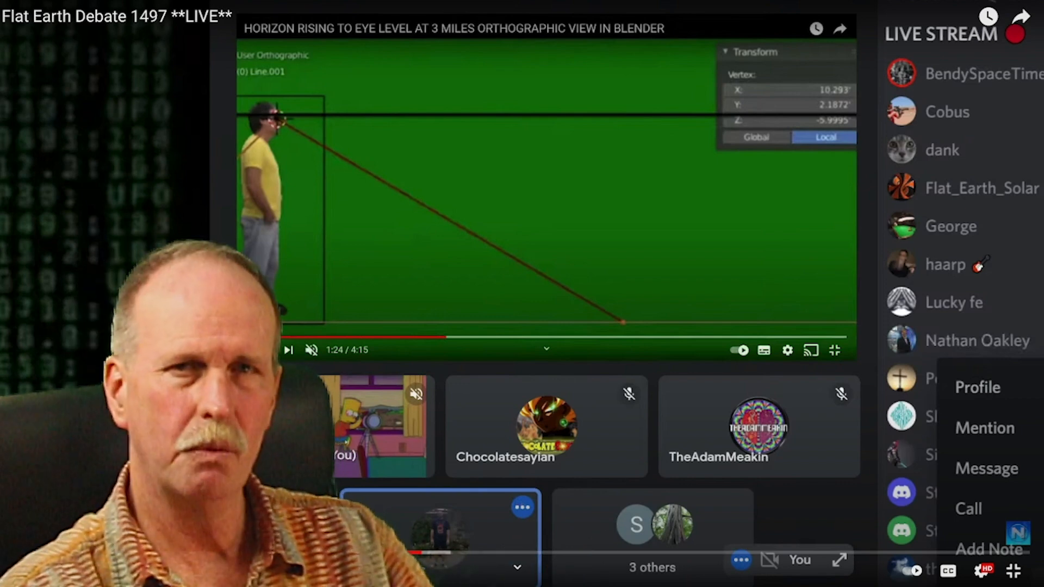
{"action": "left_click", "coordinate": [261, 350]}
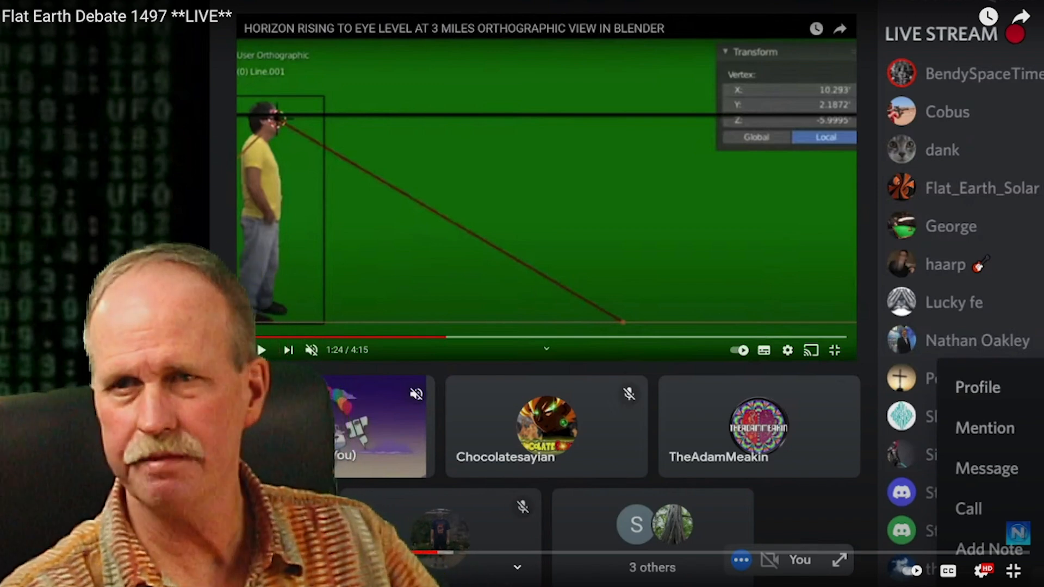
{"action": "left_click", "coordinate": [265, 350]}
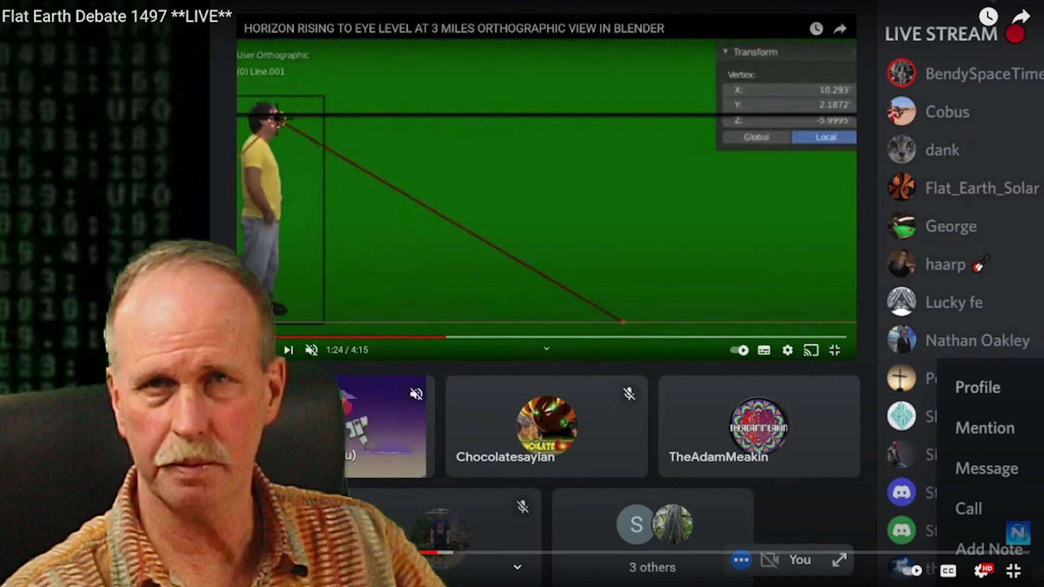